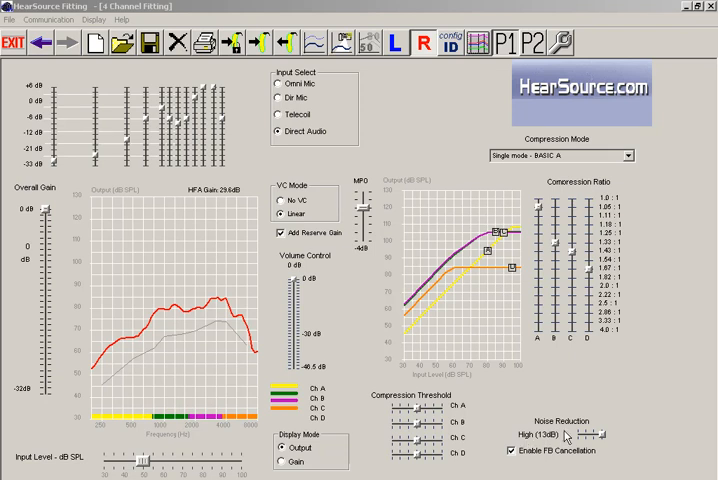
pyautogui.moveTo(596, 440)
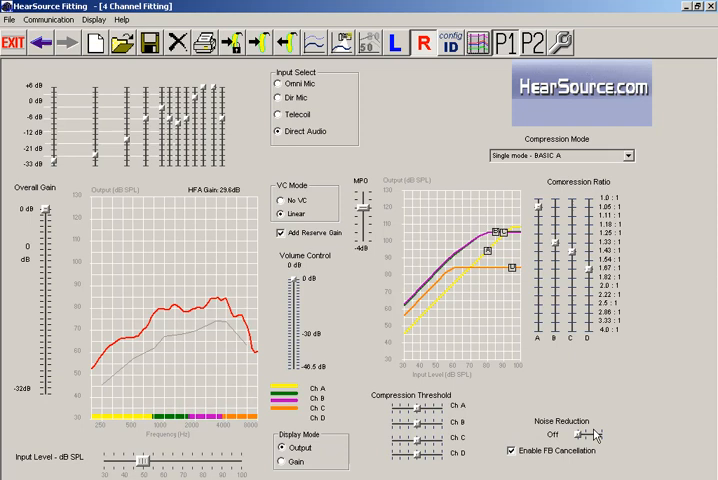
# Step: Set Noise Reduction to Medium (10dB), then restore it to High (13dB)
pyautogui.click(592, 438)
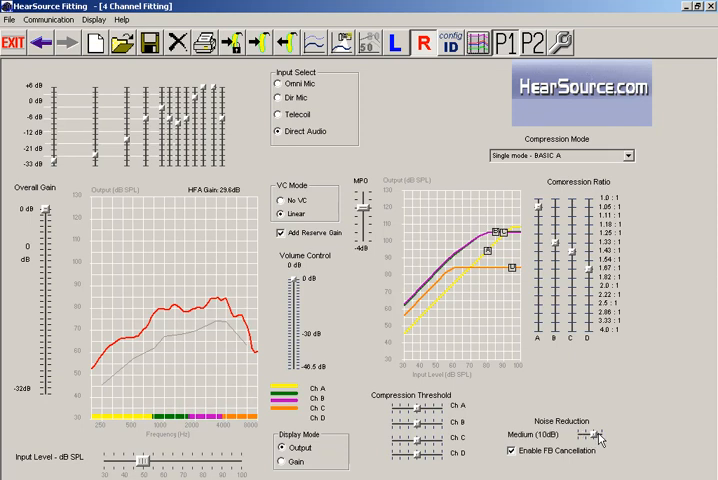
pyautogui.moveTo(584, 440); pyautogui.dragTo(584, 436)
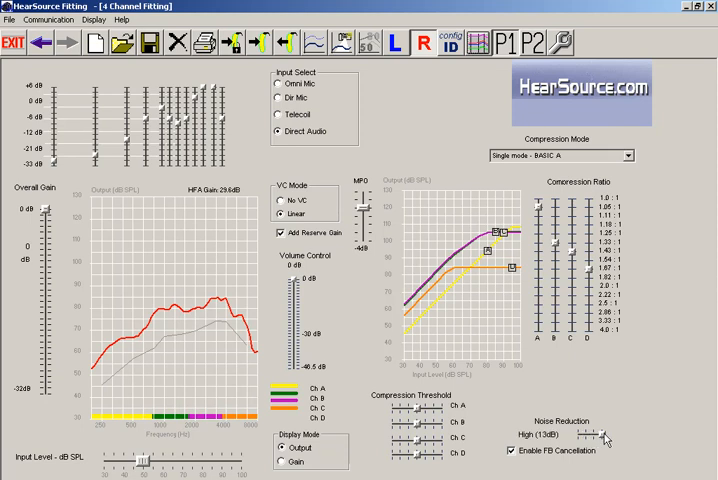